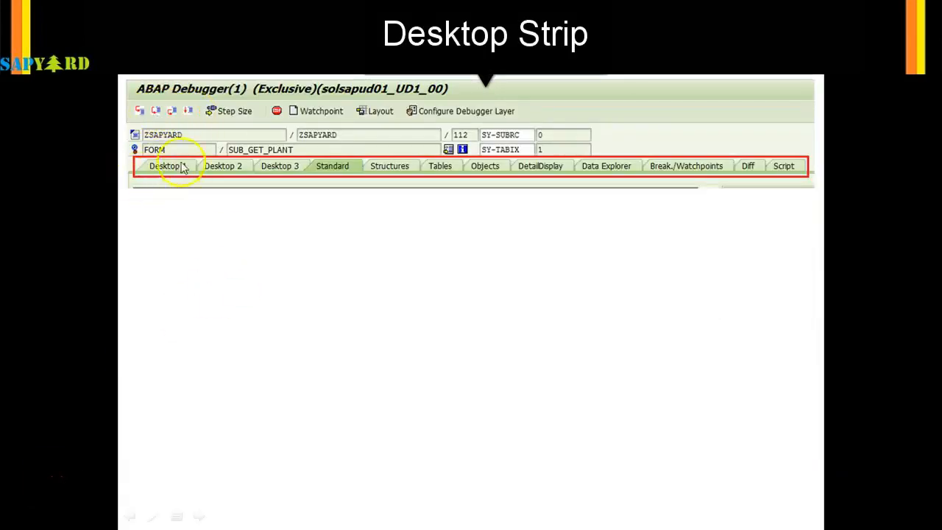
pyautogui.moveTo(414, 170)
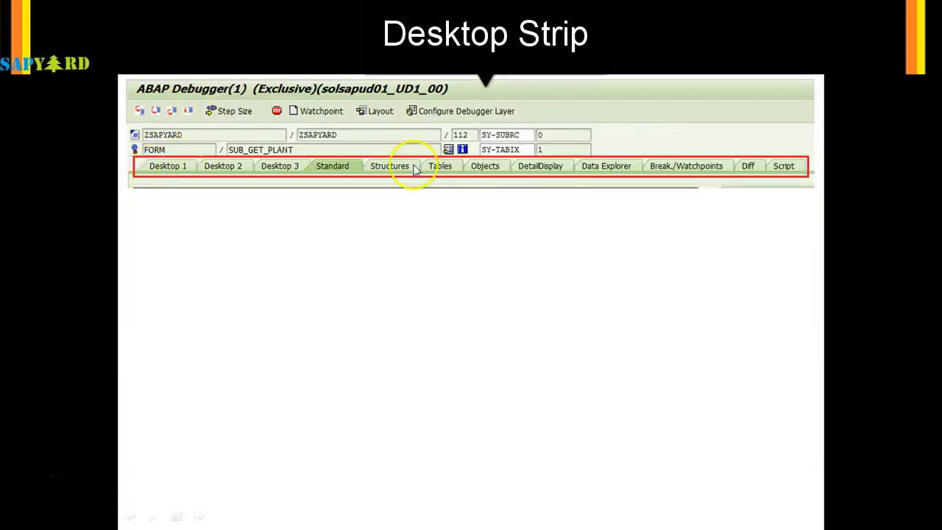
pyautogui.moveTo(784, 165)
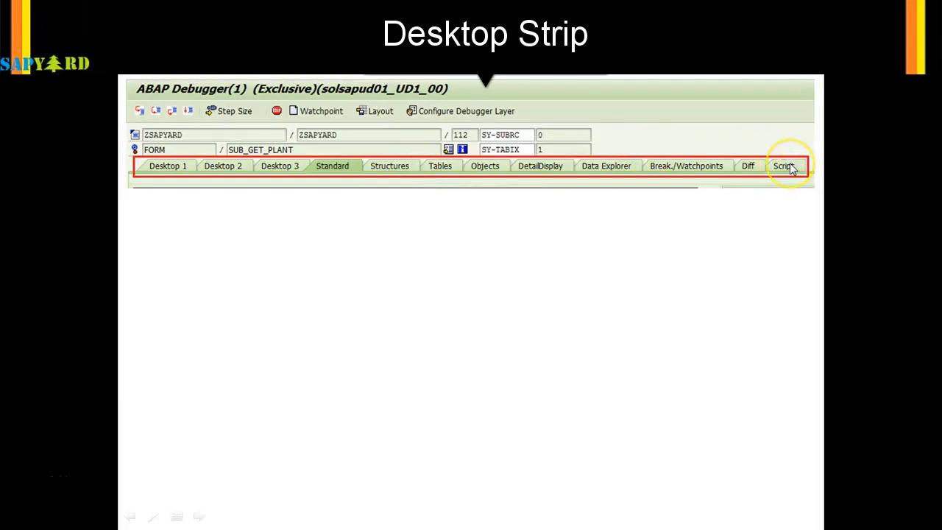
pyautogui.moveTo(409, 170)
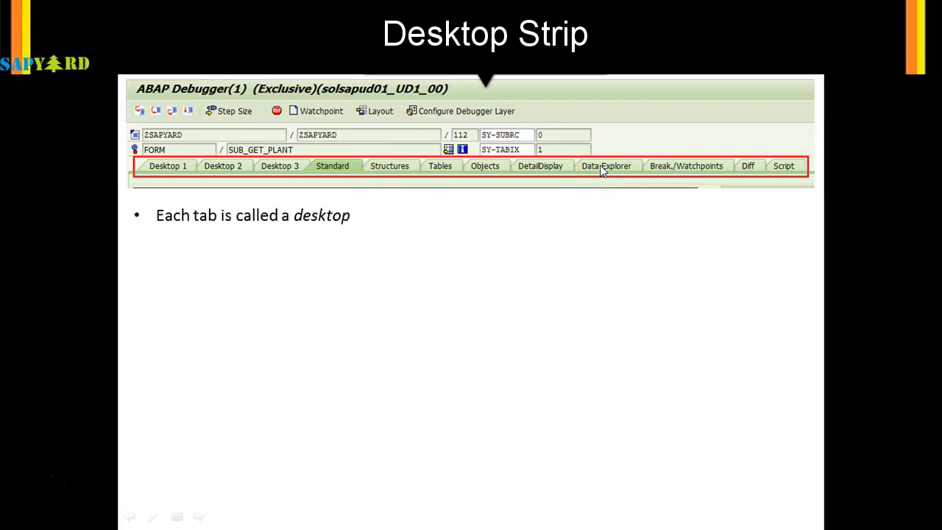
pyautogui.moveTo(604, 171)
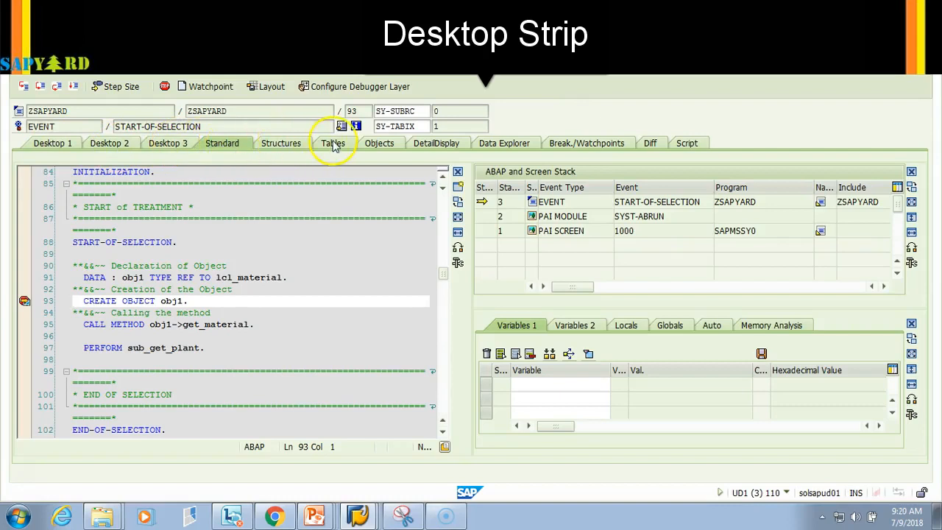
pyautogui.moveTo(251, 164)
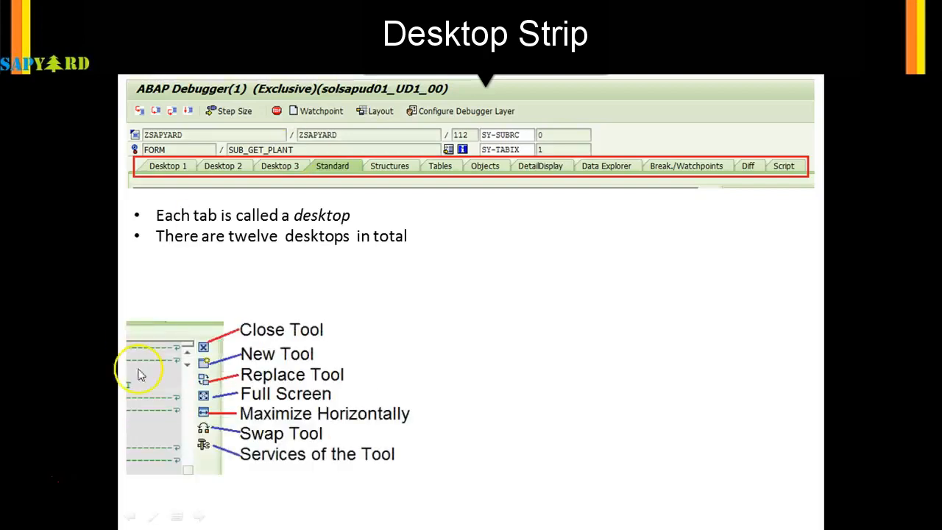
pyautogui.moveTo(236, 342)
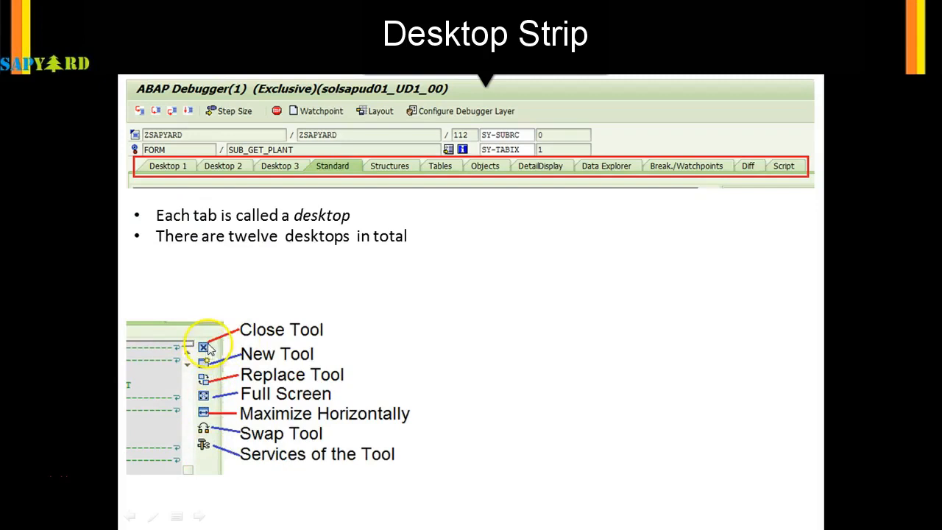
pyautogui.moveTo(244, 363)
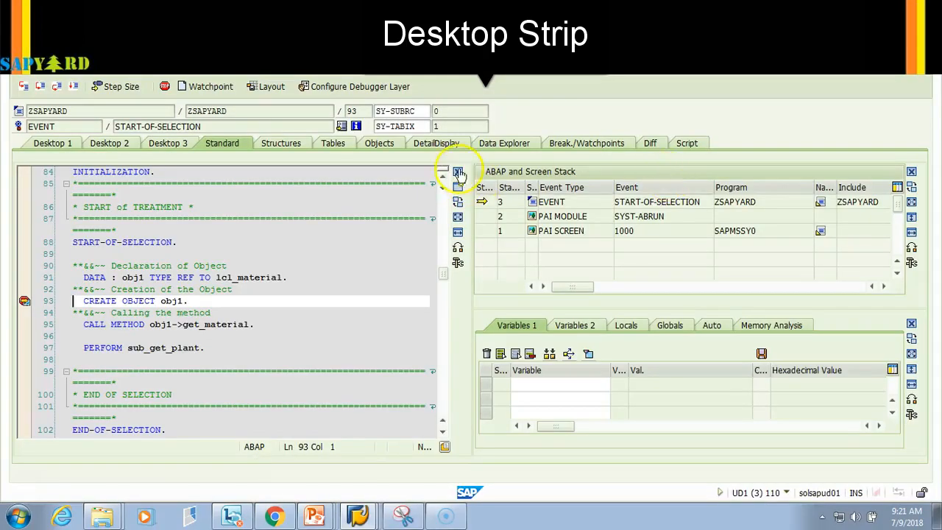
pyautogui.moveTo(459, 174)
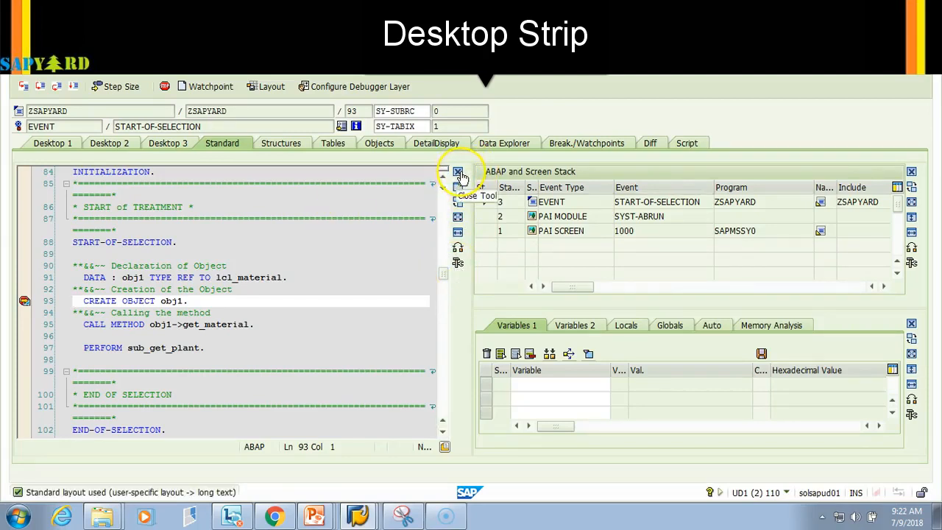
pyautogui.moveTo(415, 200)
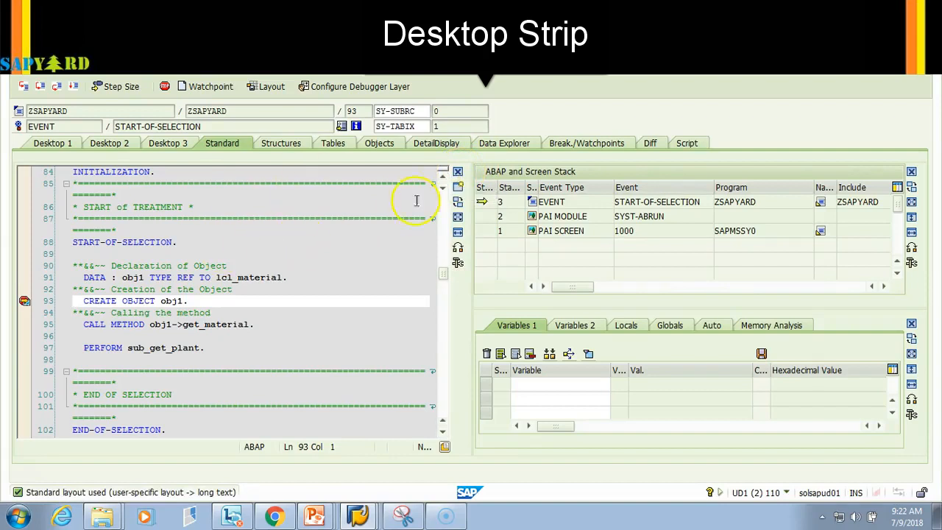
pyautogui.moveTo(823, 174)
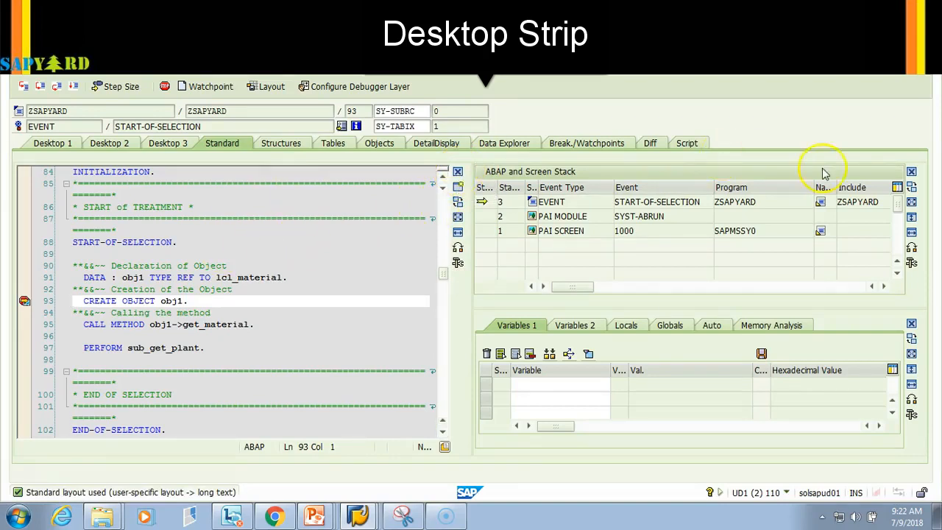
pyautogui.moveTo(627, 187)
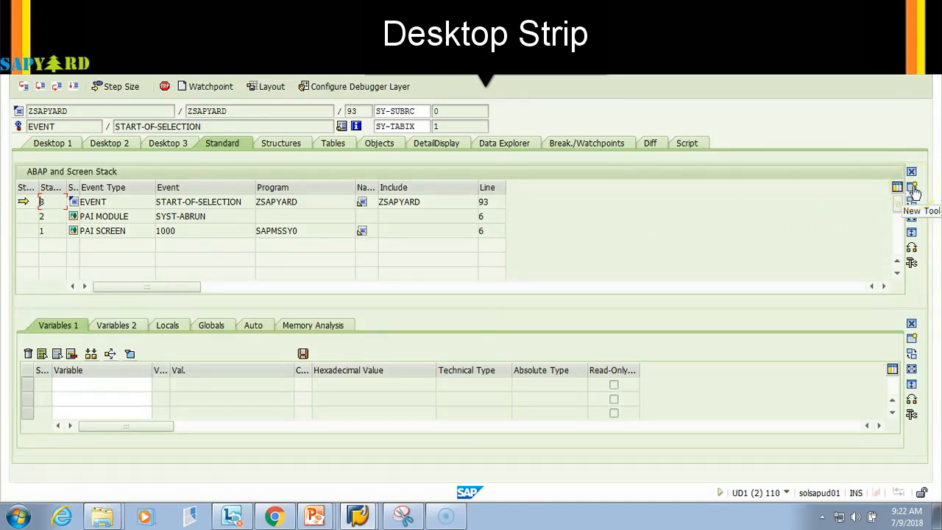
# - Add a Source Code tool beside the ABAP and screen stack and start a tool swap
pyautogui.click(912, 186)
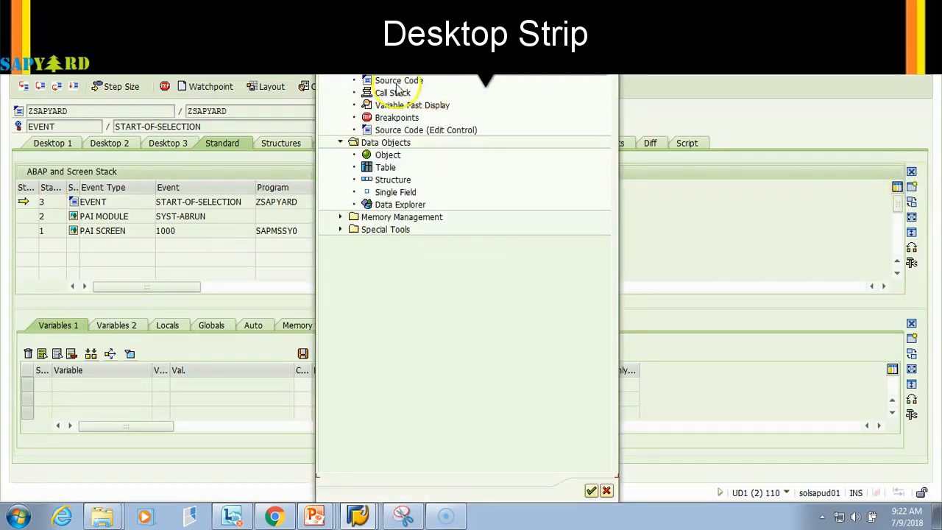
pyautogui.click(399, 79)
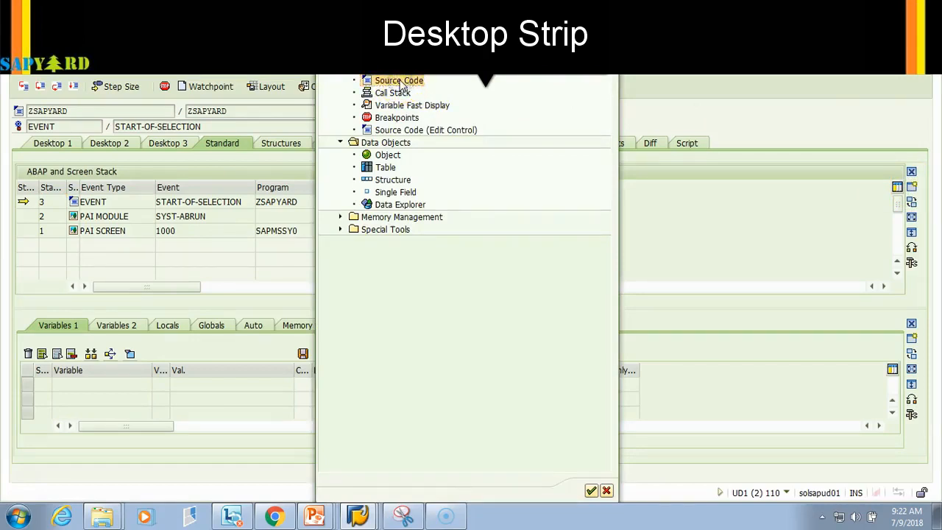
pyautogui.click(398, 80)
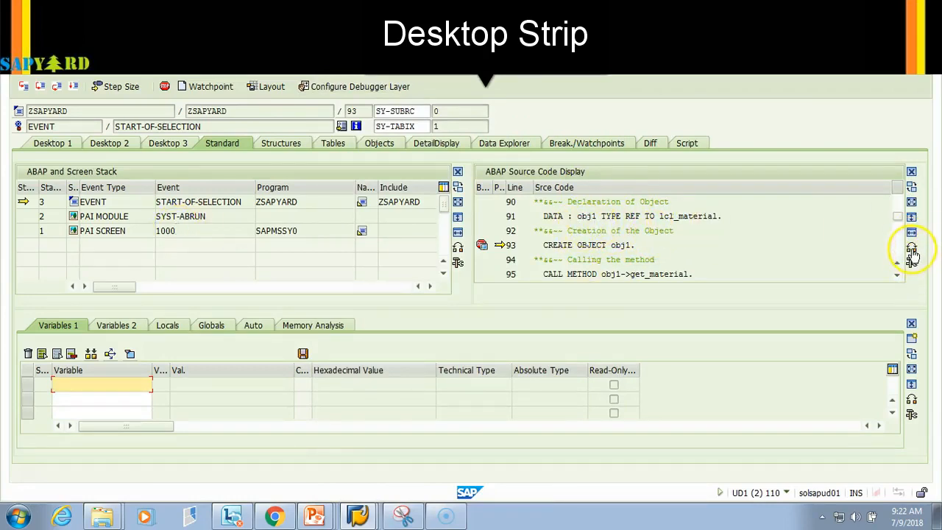
pyautogui.moveTo(912, 253)
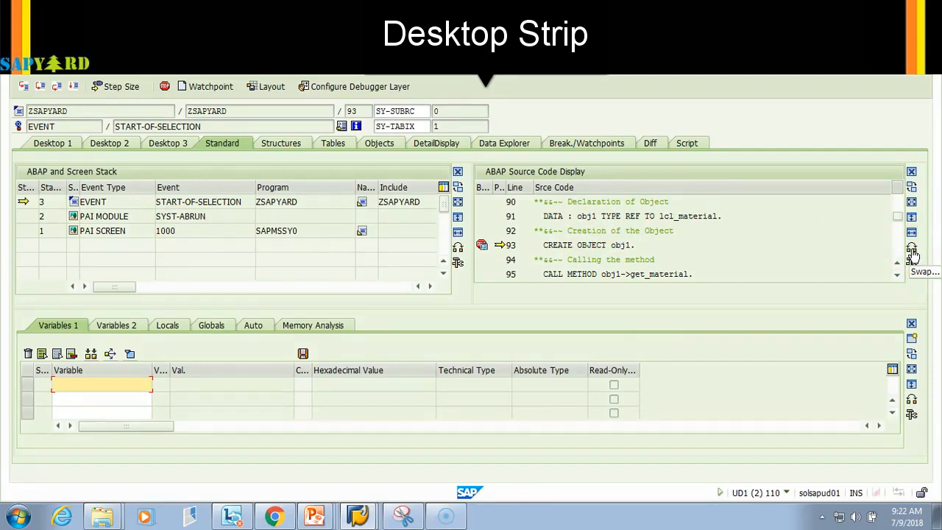
pyautogui.click(912, 253)
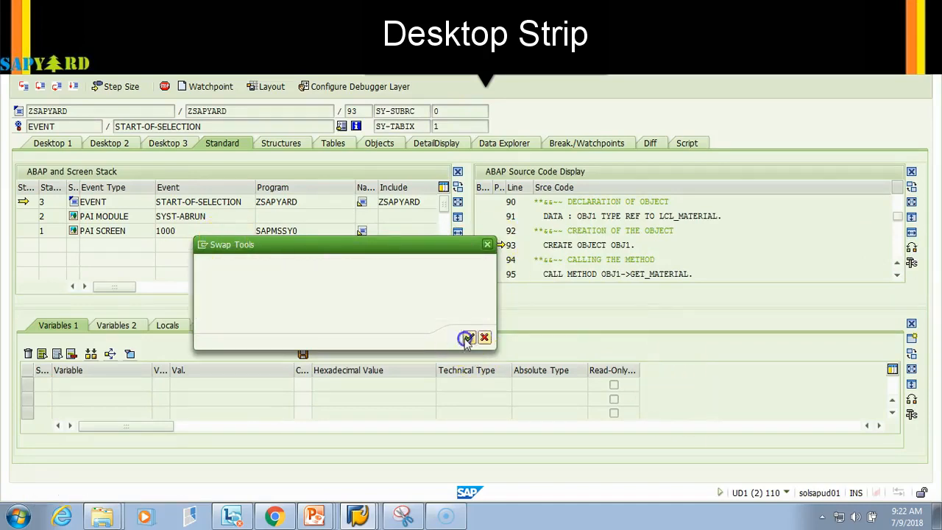
# - Confirm the swap so the source code display and the stack exchange positions
pyautogui.click(467, 337)
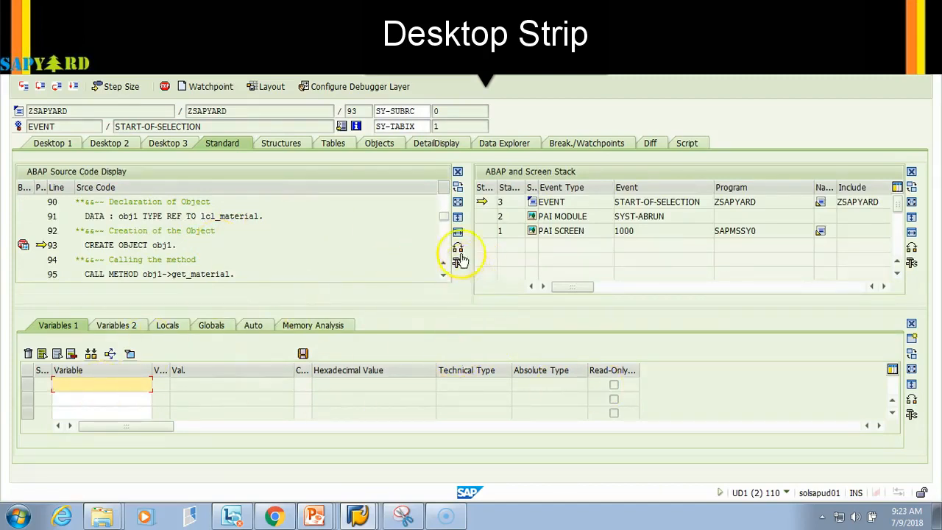
pyautogui.moveTo(459, 203)
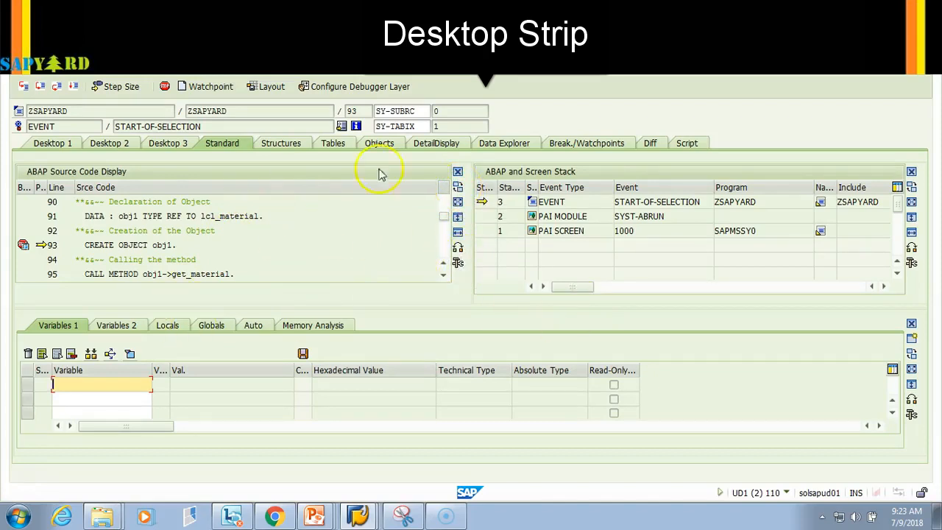
pyautogui.moveTo(262, 228)
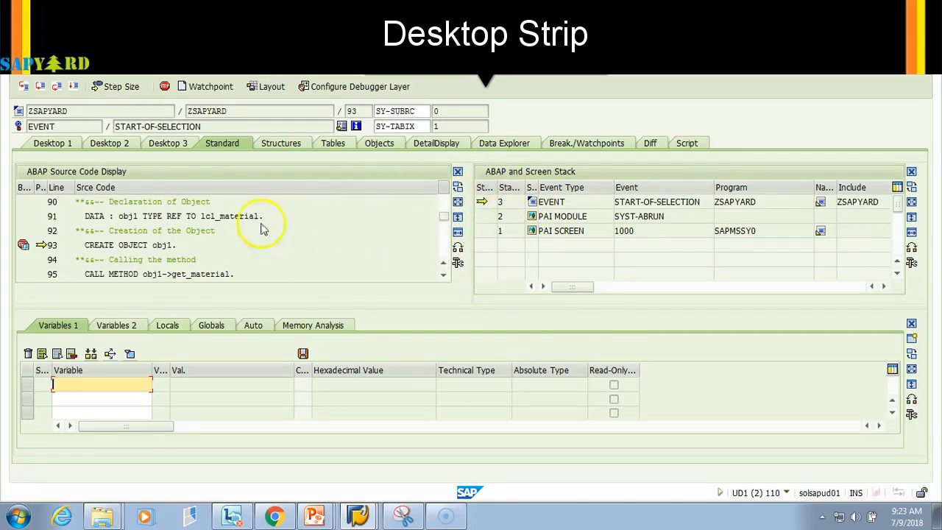
pyautogui.moveTo(365, 310)
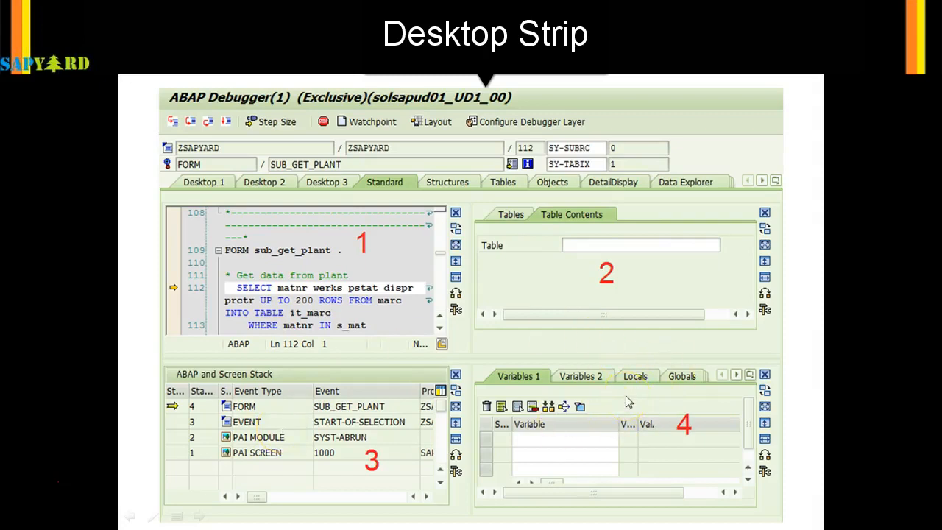
pyautogui.moveTo(697, 182)
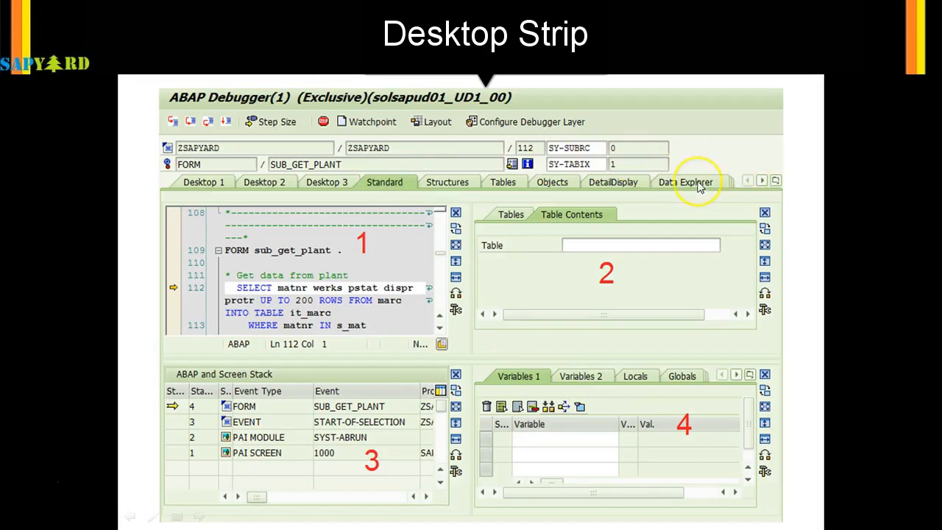
pyautogui.moveTo(674, 184)
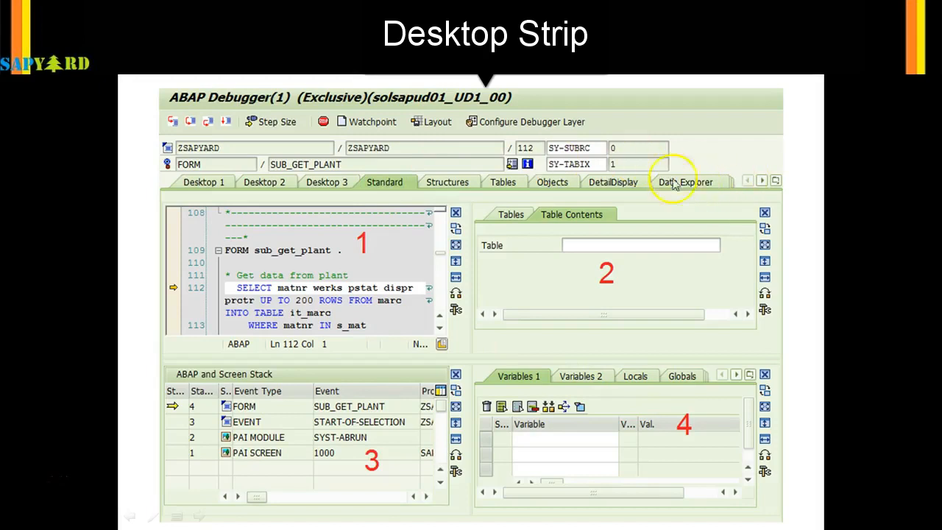
pyautogui.moveTo(522, 377)
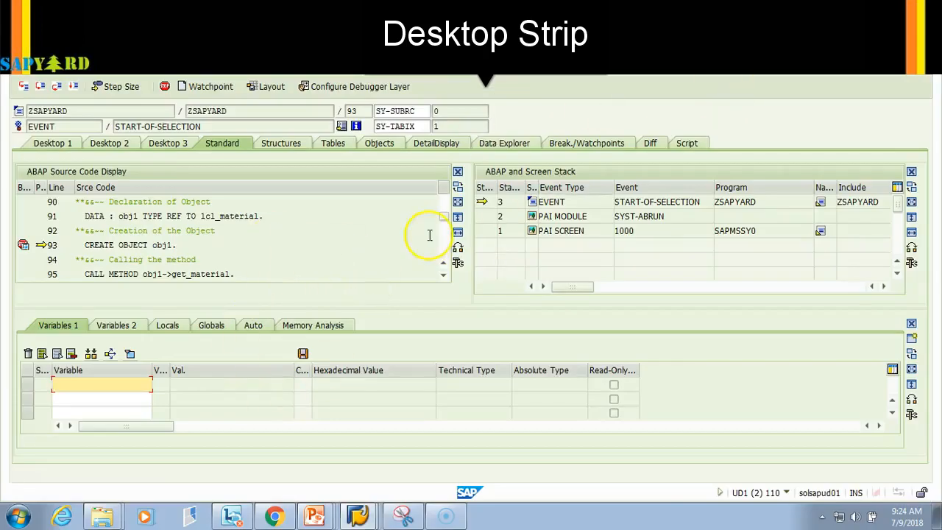
pyautogui.moveTo(680, 346)
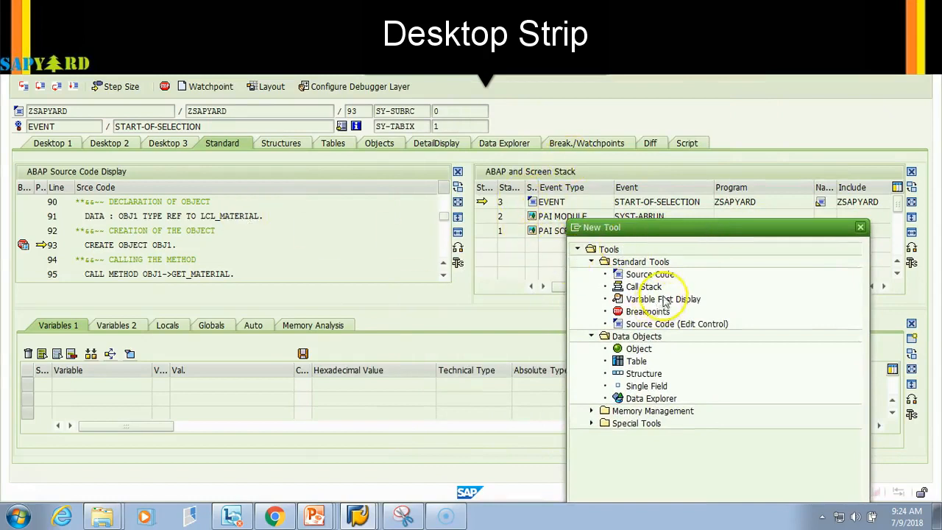
pyautogui.moveTo(677, 347)
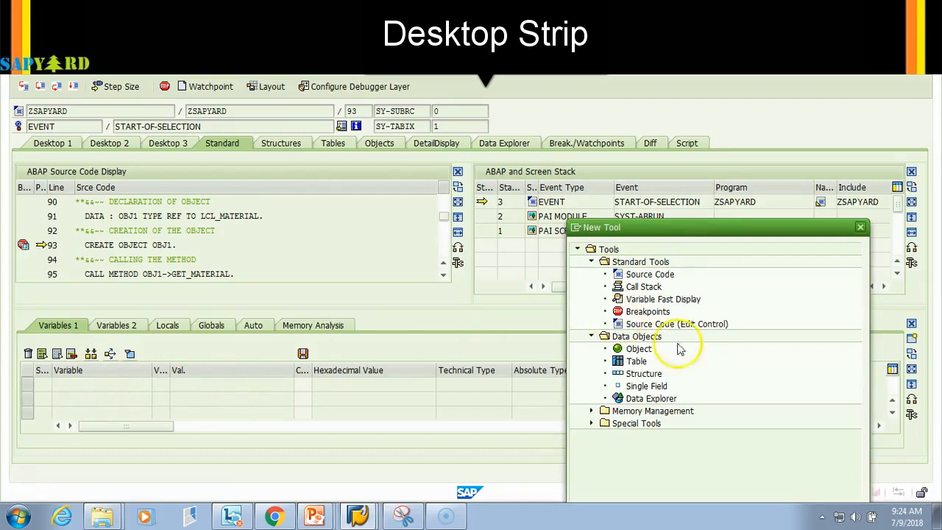
pyautogui.moveTo(659, 323)
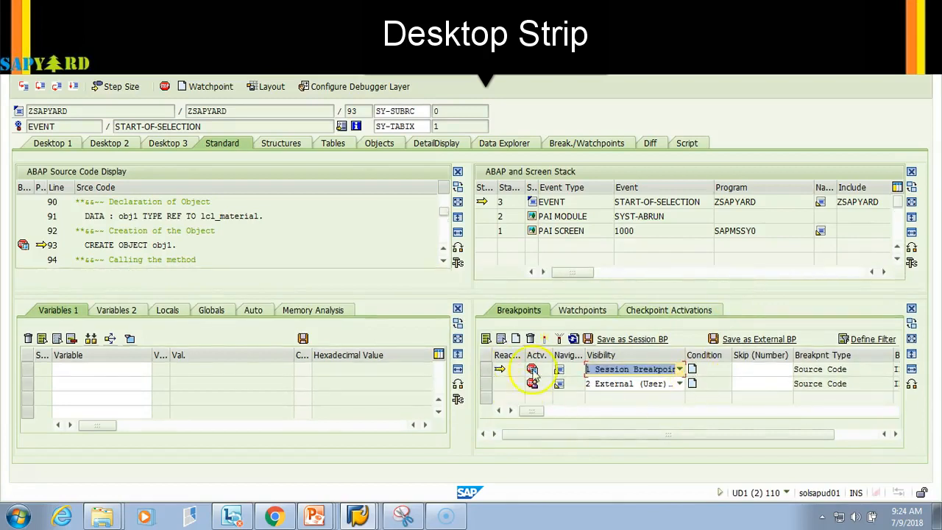
pyautogui.moveTo(433, 373)
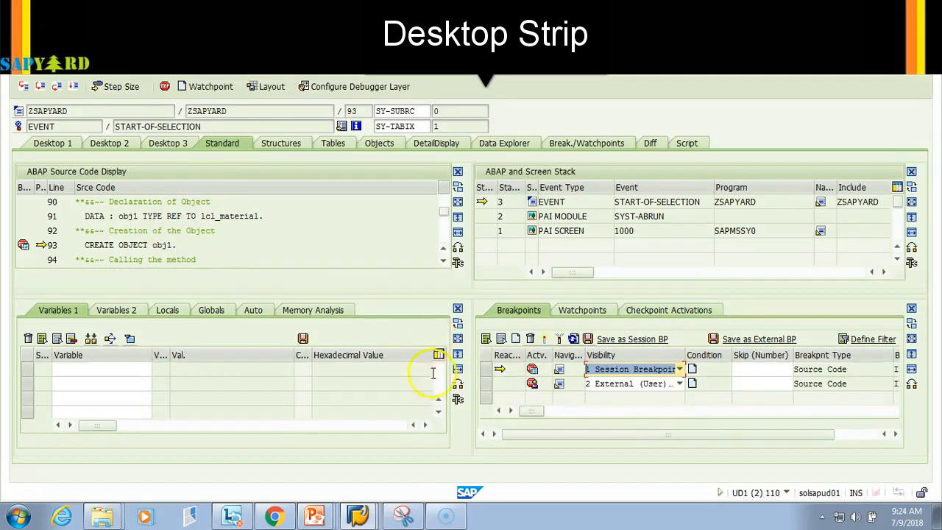
pyautogui.moveTo(518, 374)
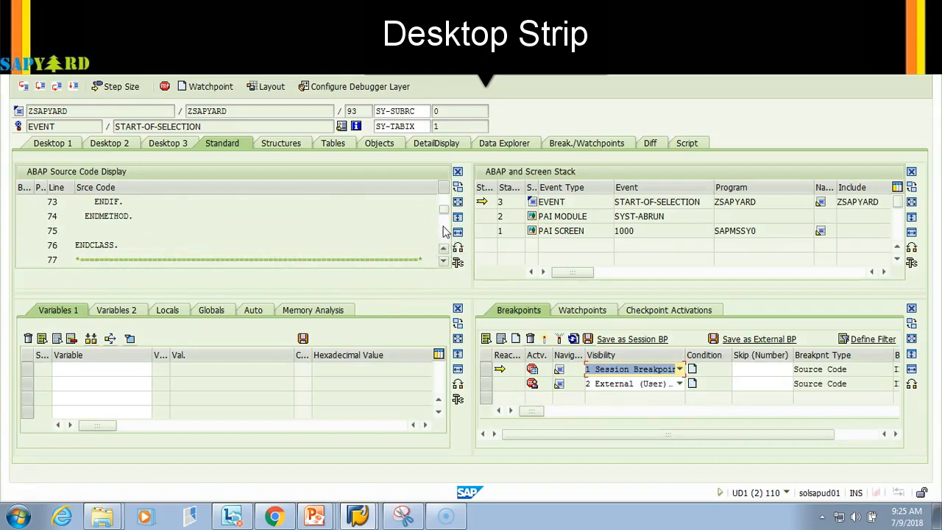
# - Maximize the Source Code Display to full screen and scroll down through the program listing
pyautogui.click(445, 195)
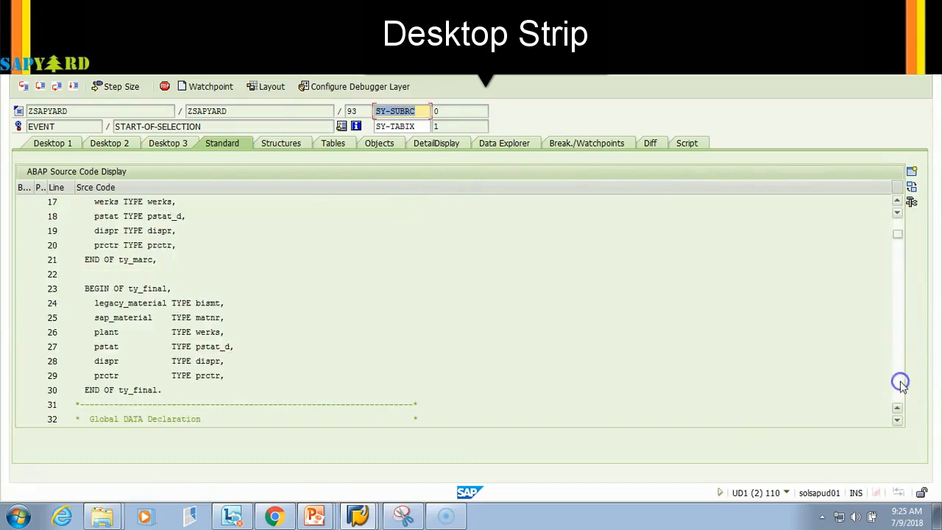
pyautogui.scroll(-3)
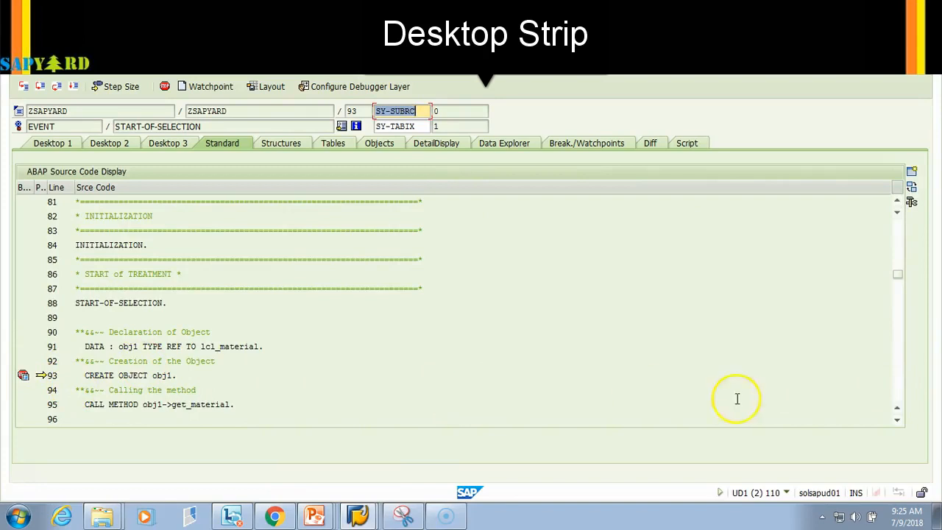
pyautogui.scroll(-3)
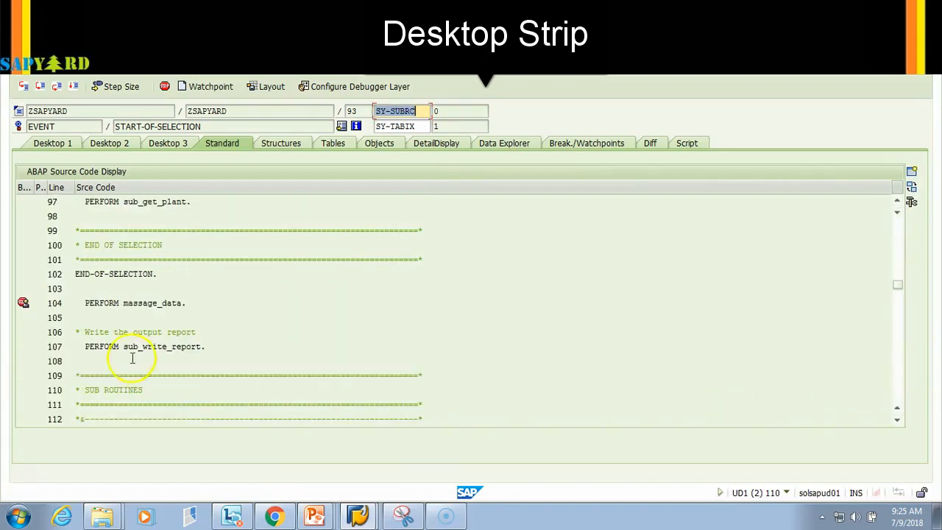
pyautogui.moveTo(566, 227)
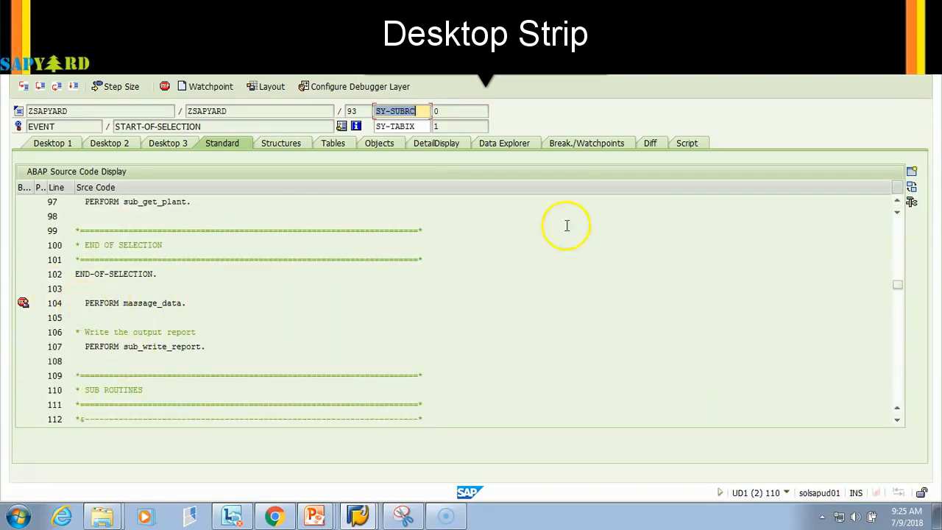
pyautogui.moveTo(488, 221)
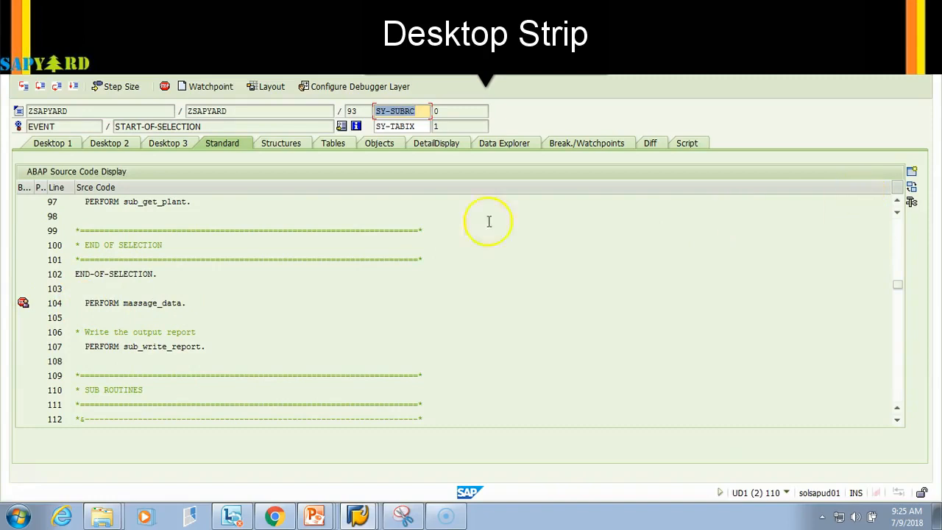
pyautogui.moveTo(608, 272)
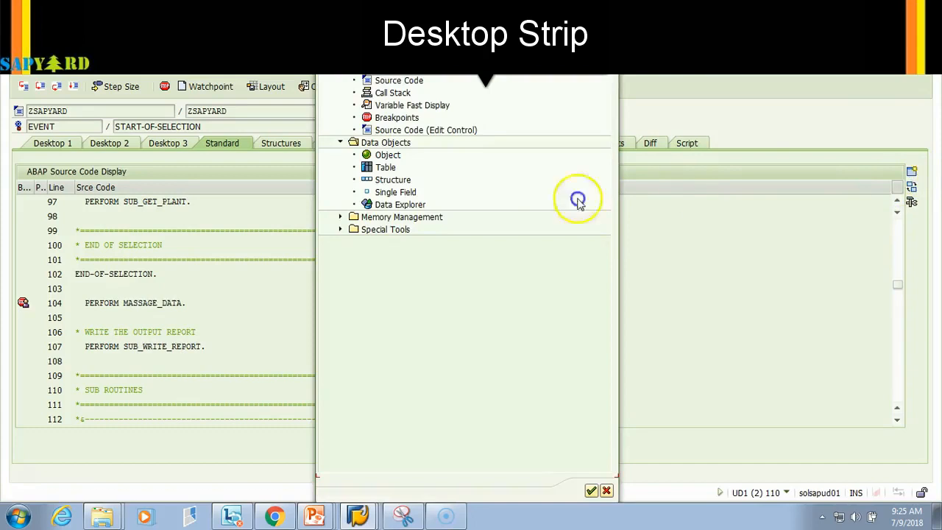
pyautogui.moveTo(400, 105)
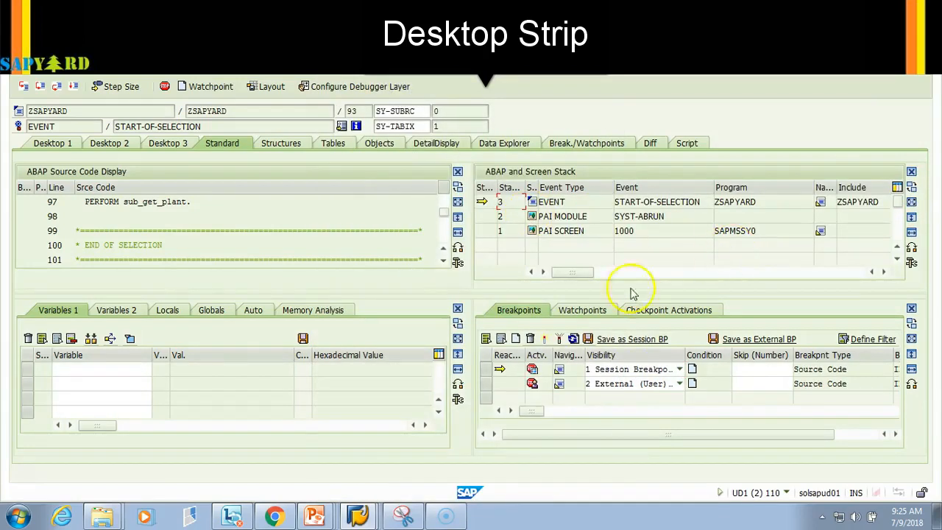
pyautogui.moveTo(277, 283)
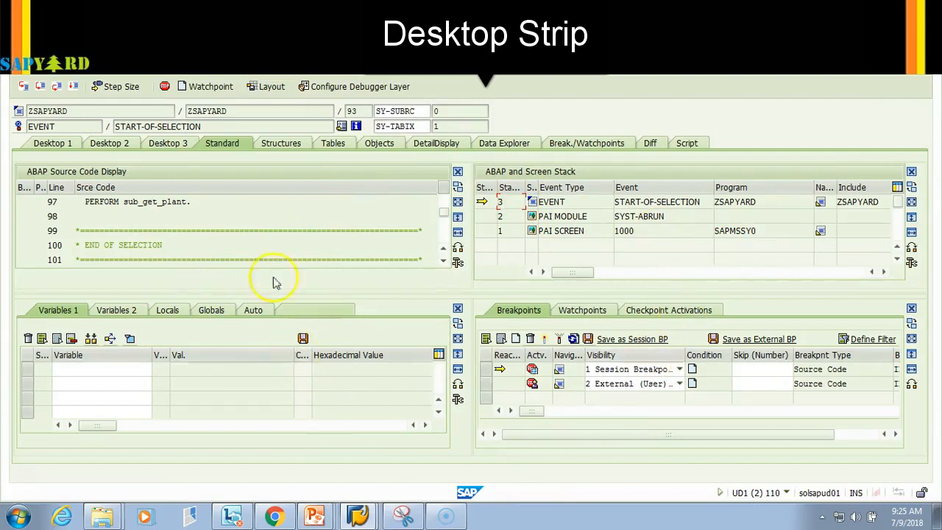